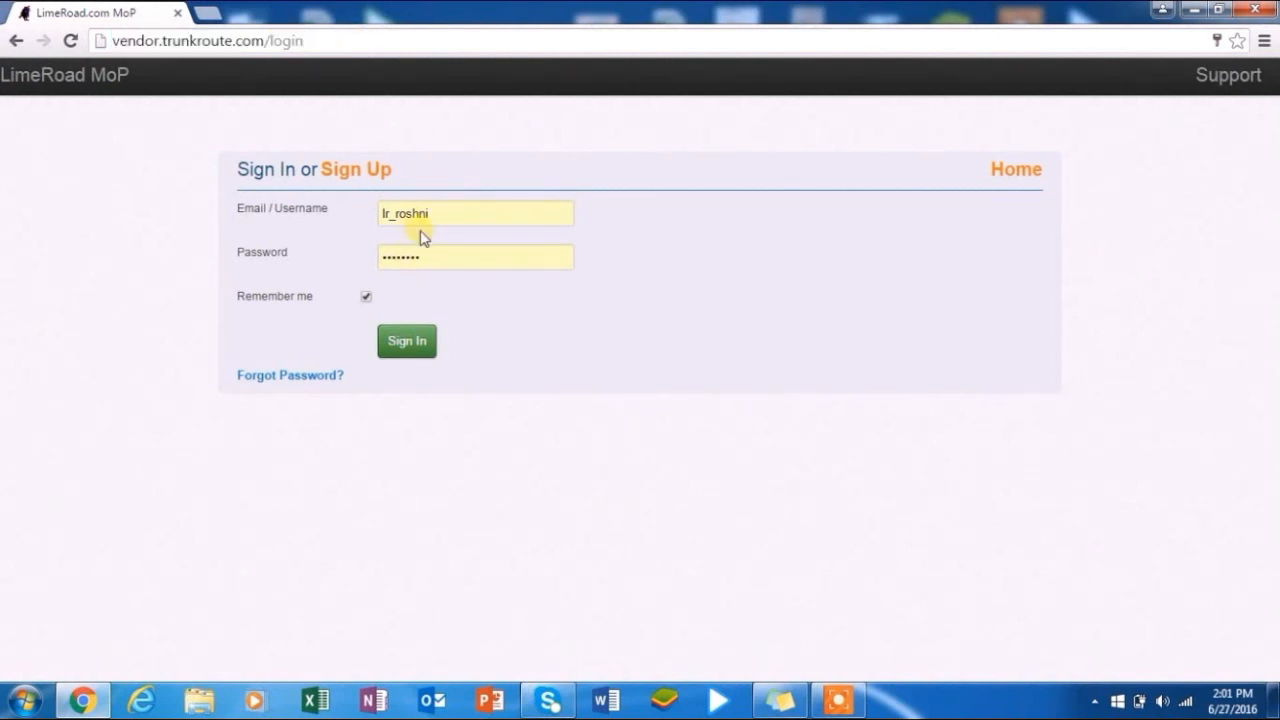
Step: Sign in to the LimeRoad vendor portal with the filled-in username and password
{"action": "left_click", "coordinate": [406, 341]}
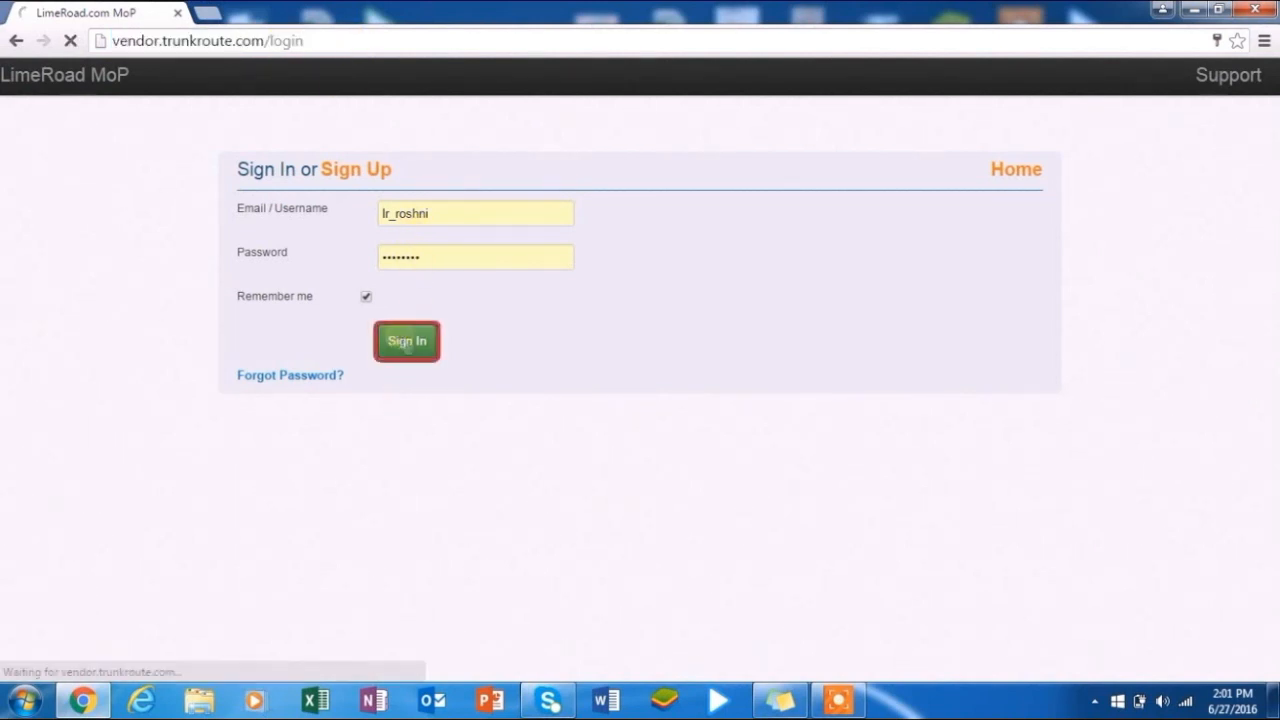
{"action": "left_click", "coordinate": [406, 341]}
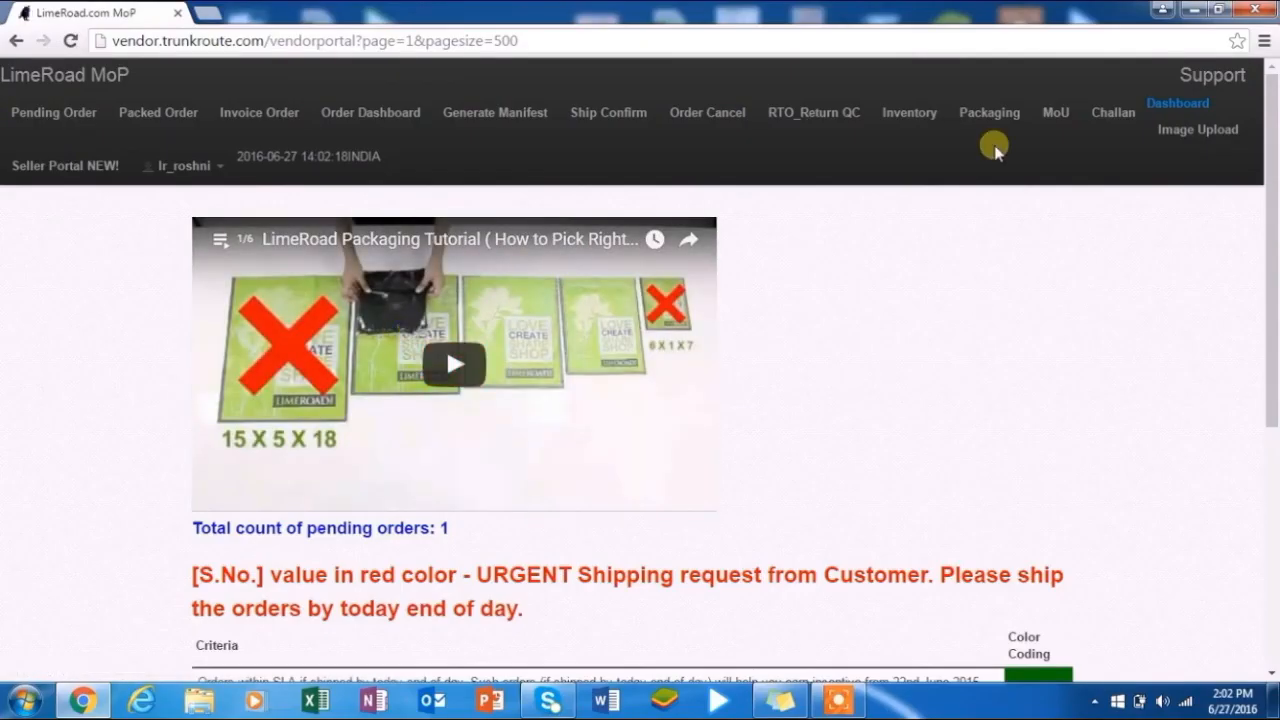
Step: Open the Packaging stock page and submit a 9-unit request for Box - 6
{"action": "left_click", "coordinate": [989, 112]}
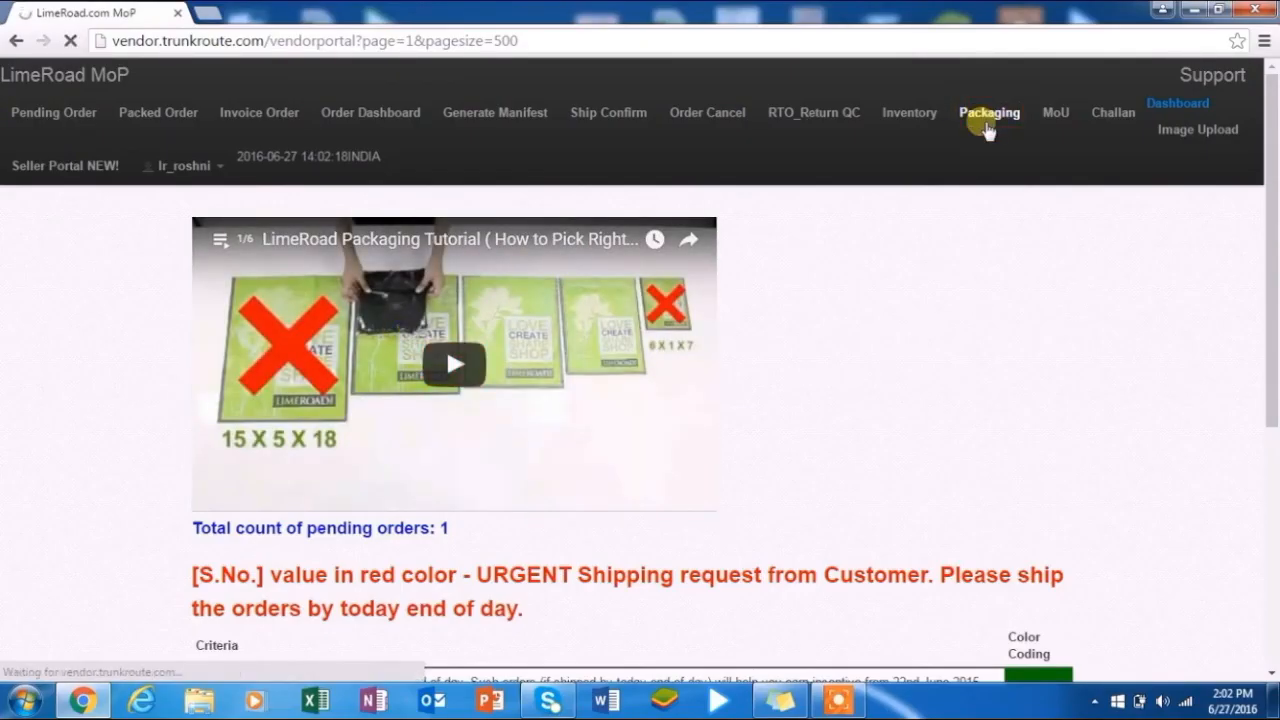
{"action": "left_click", "coordinate": [988, 112]}
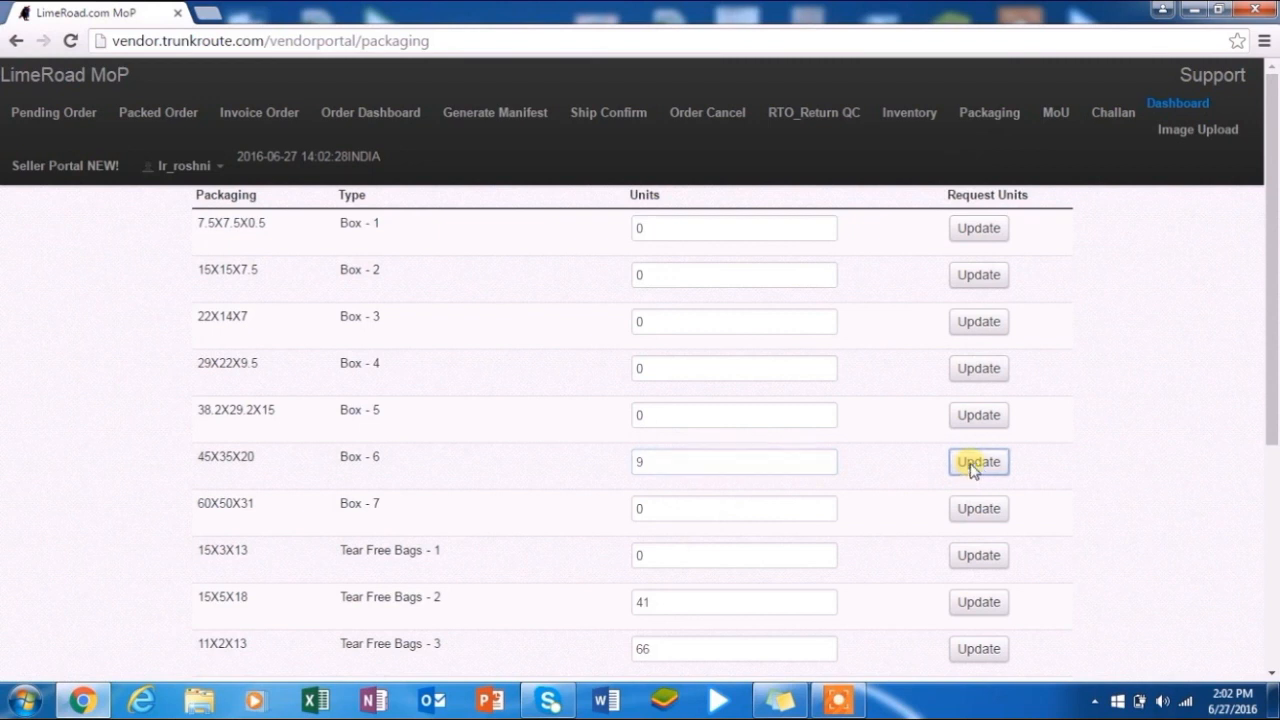
{"action": "left_click", "coordinate": [978, 461]}
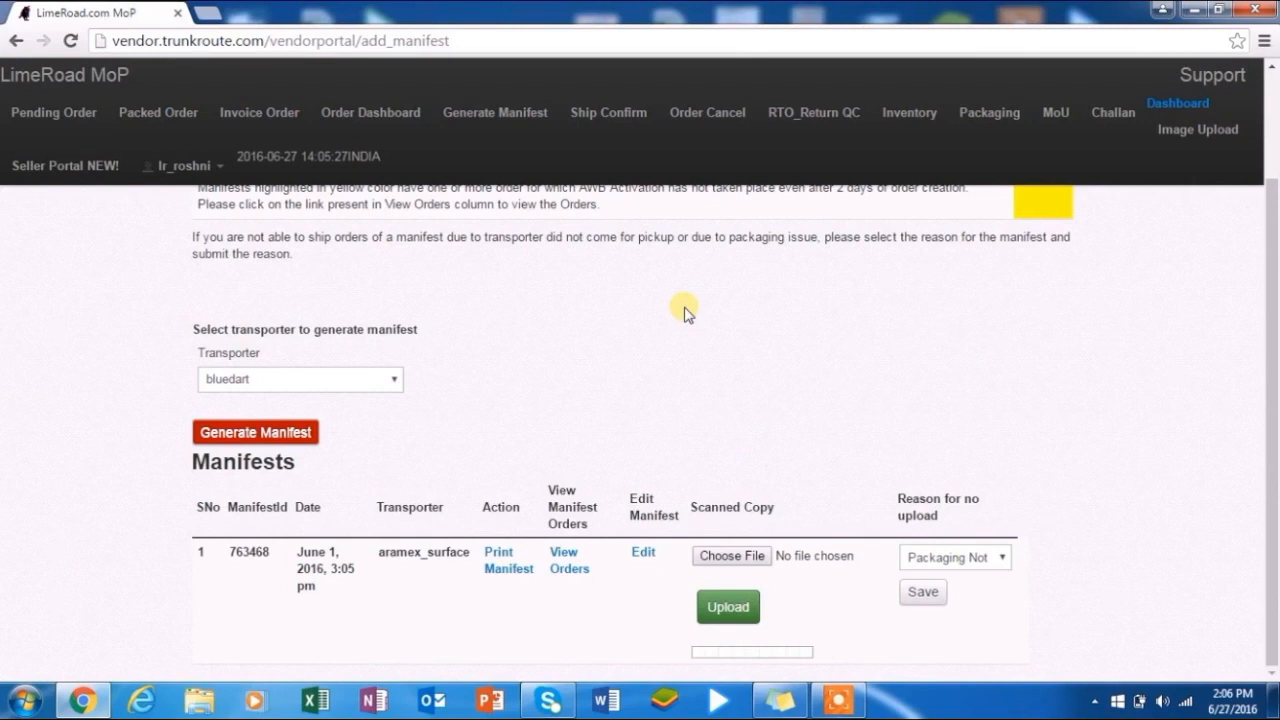
{"action": "mouse_move", "coordinate": [708, 112]}
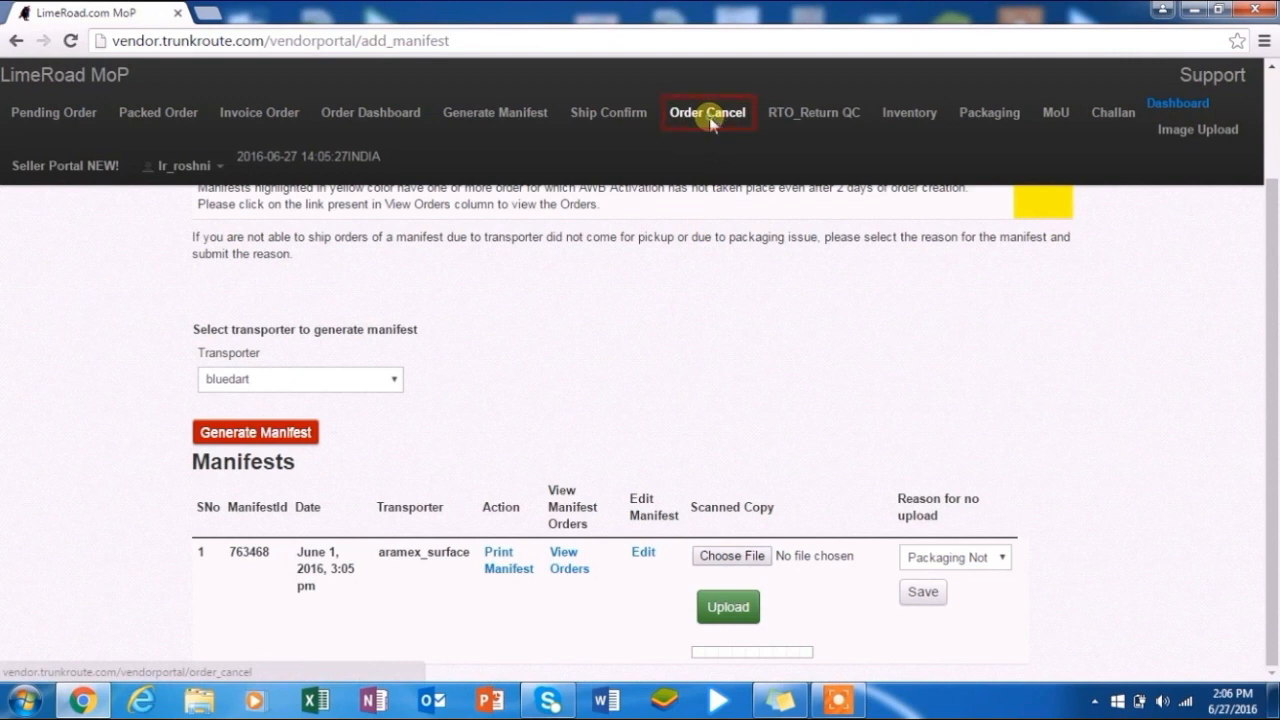
Step: Open Order Cancel to view the one cancellable out-of-stock order
{"action": "left_click", "coordinate": [708, 112]}
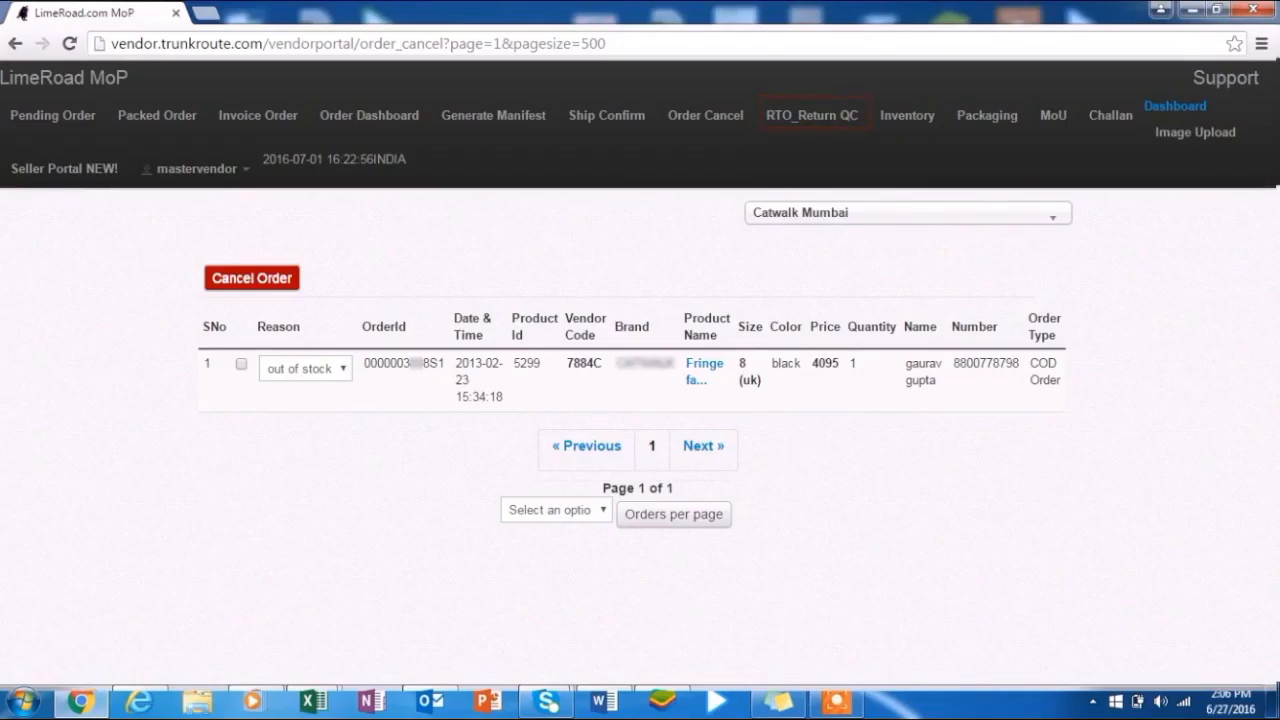
Step: Open the RTO_Return QC report listing 40 returned products awaiting delivery confirmation
{"action": "left_click", "coordinate": [812, 115]}
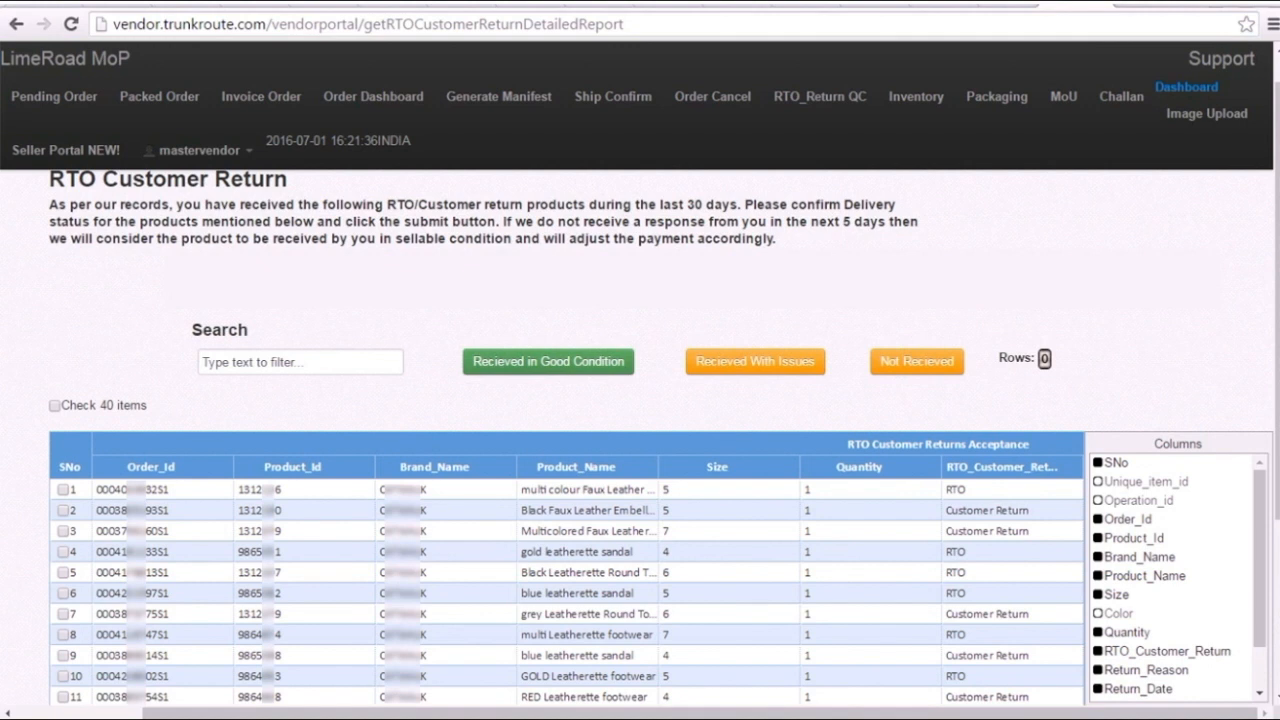
{"action": "left_click", "coordinate": [548, 361]}
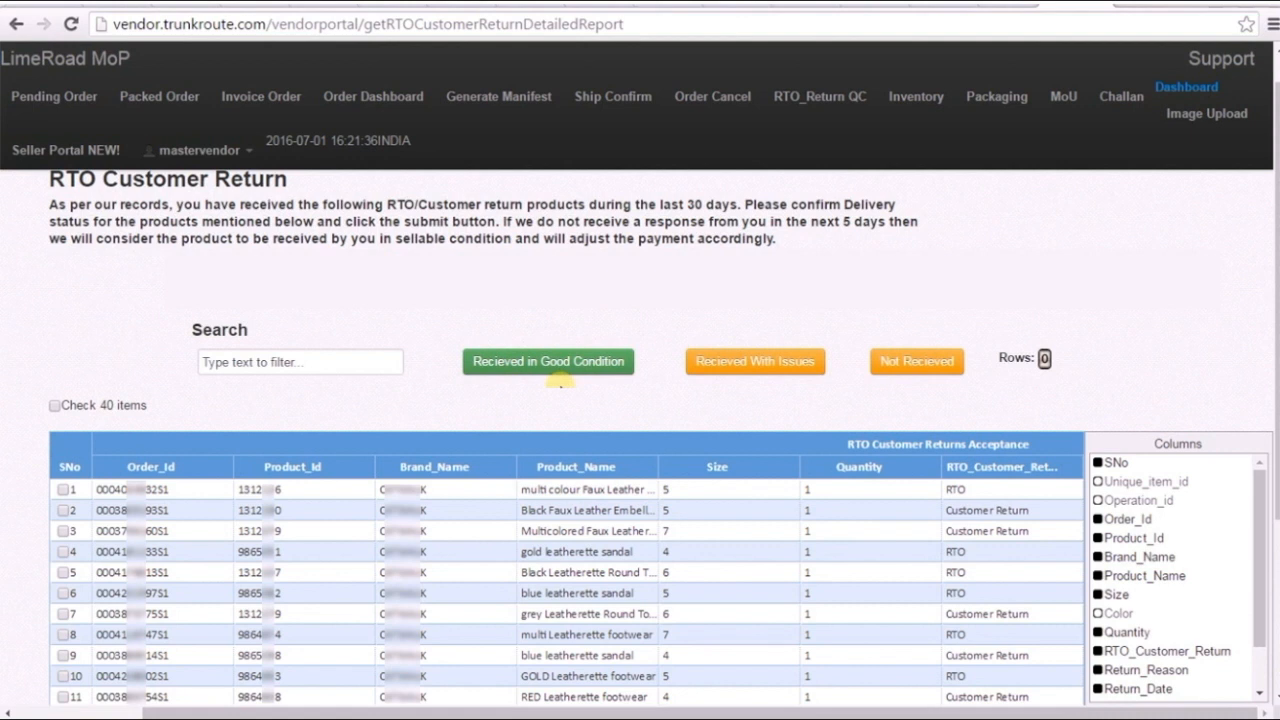
{"action": "mouse_move", "coordinate": [723, 350]}
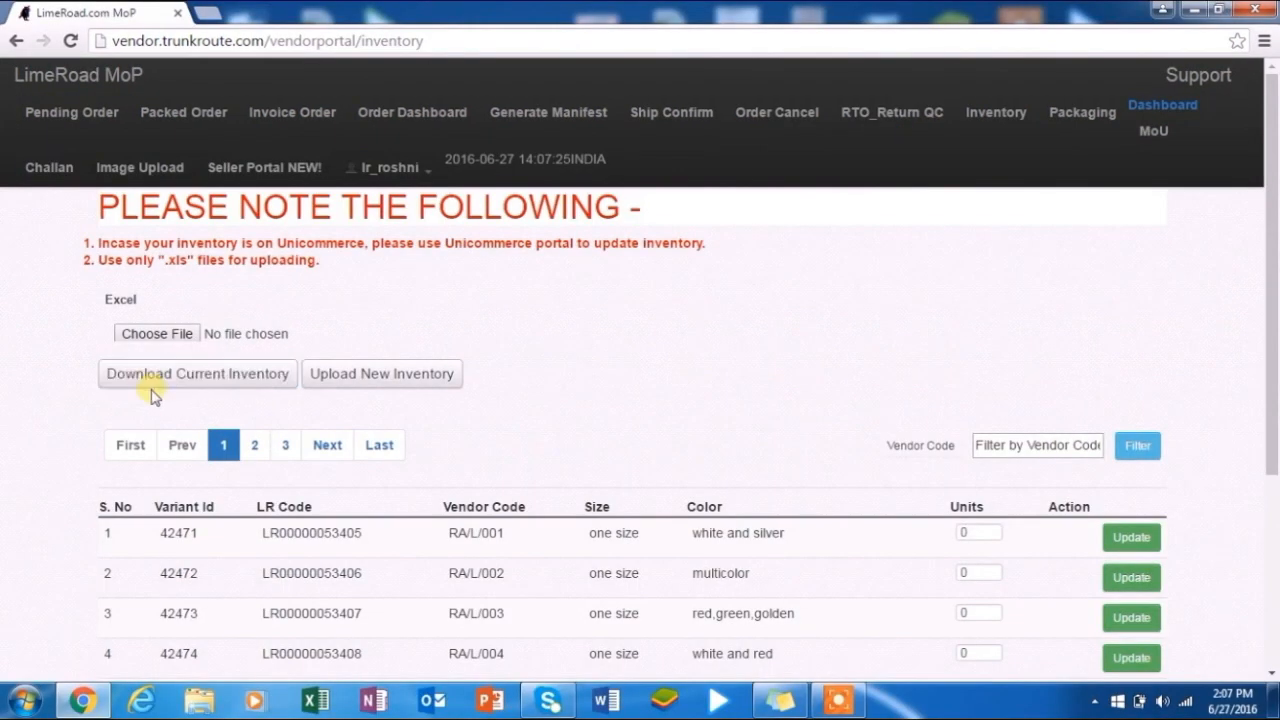
Step: Request the Download Current Inventory export from the Inventory page
{"action": "left_click", "coordinate": [197, 373]}
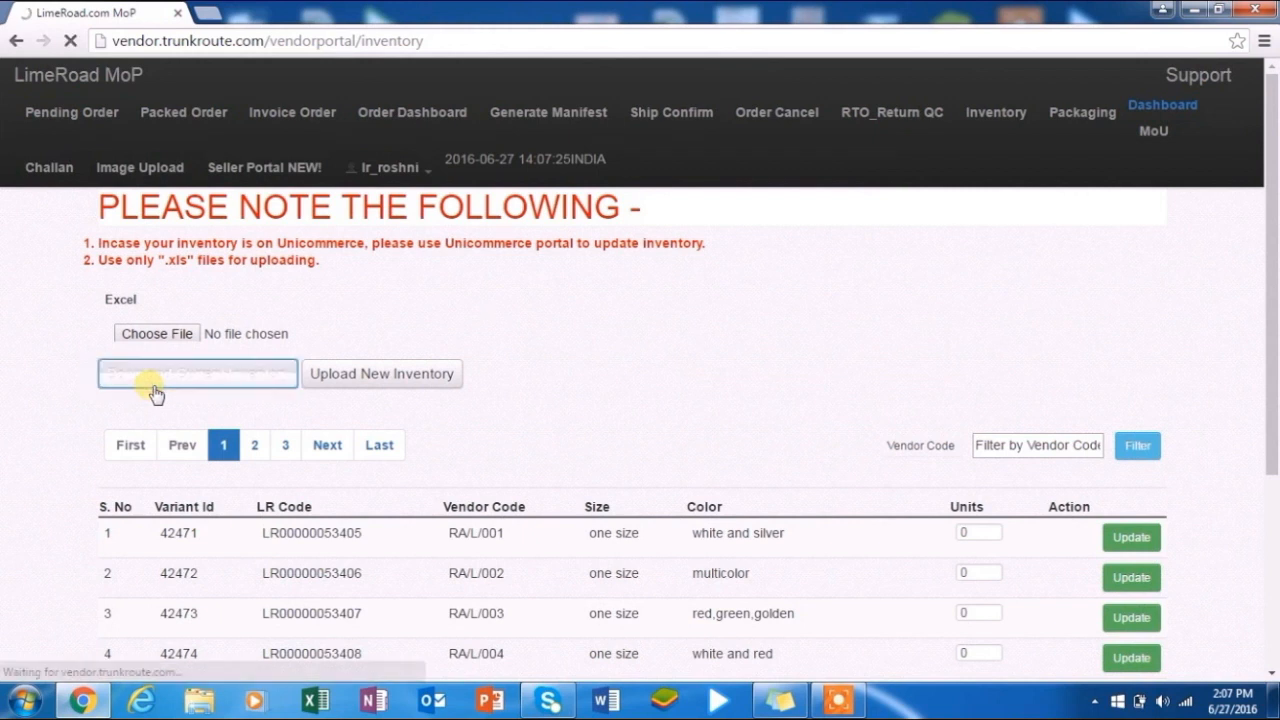